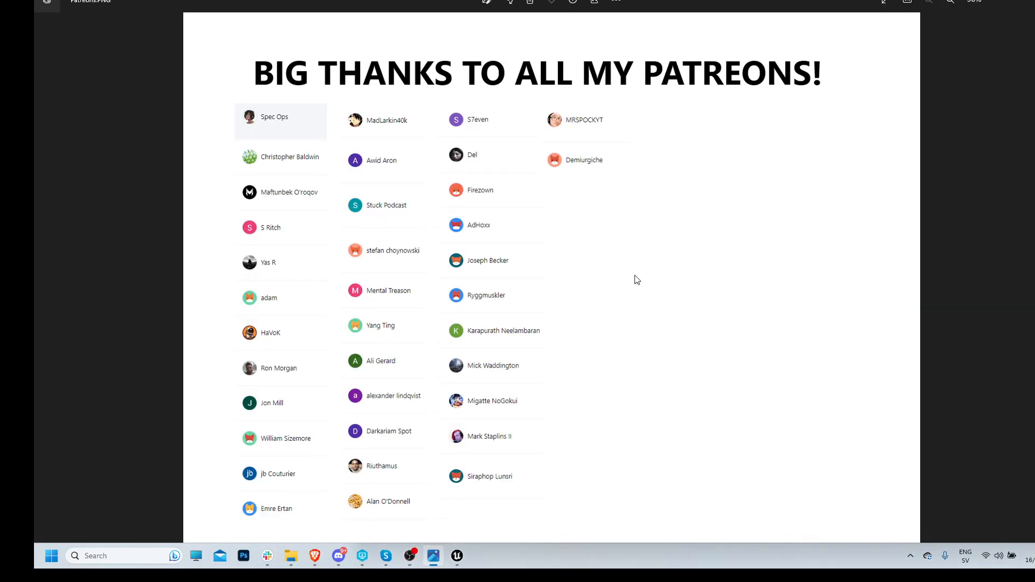
mouse_move(748, 164)
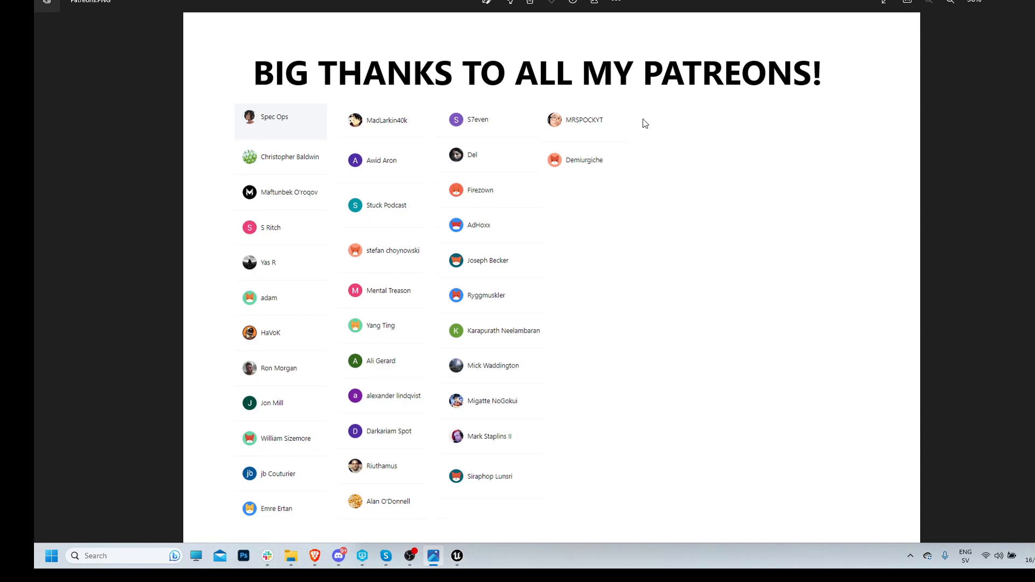
mouse_move(542, 300)
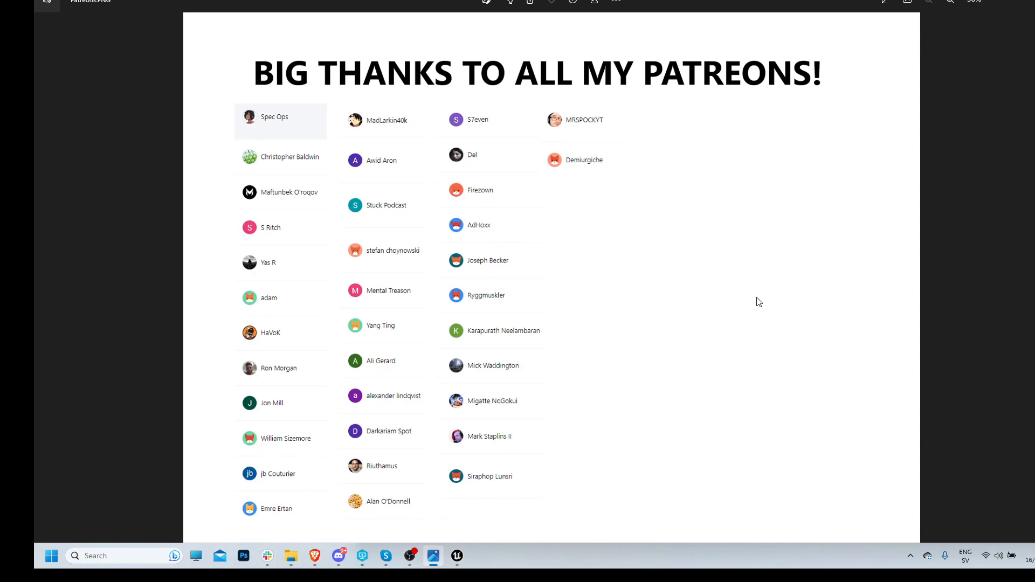
mouse_move(557, 271)
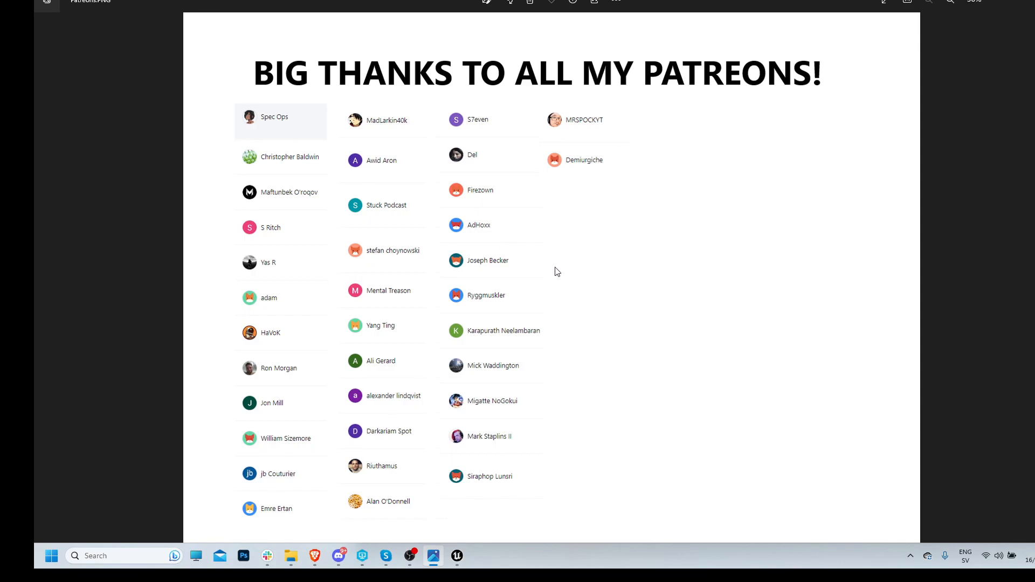
mouse_move(512, 190)
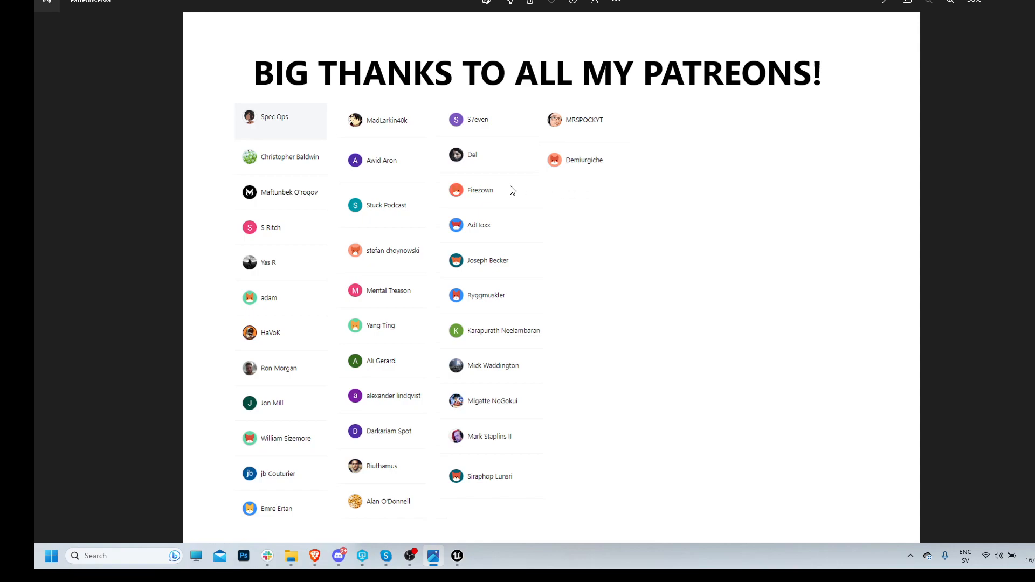
mouse_move(333, 130)
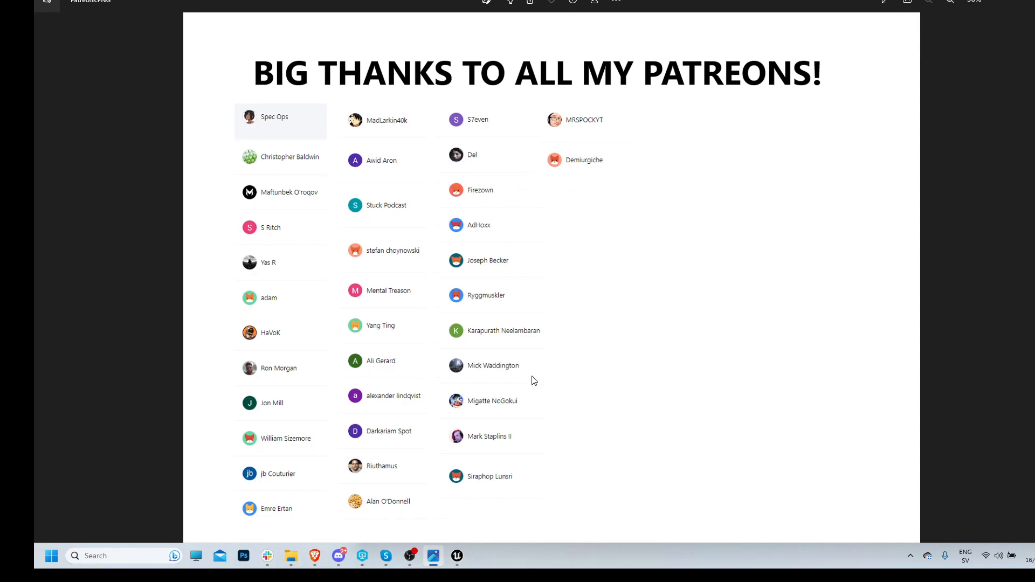
mouse_move(589, 207)
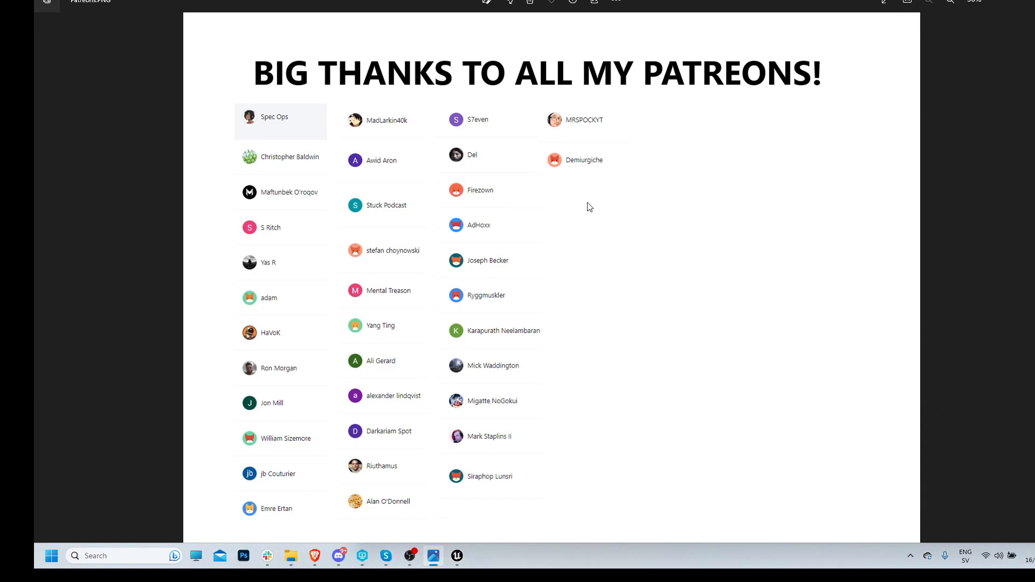
mouse_move(514, 526)
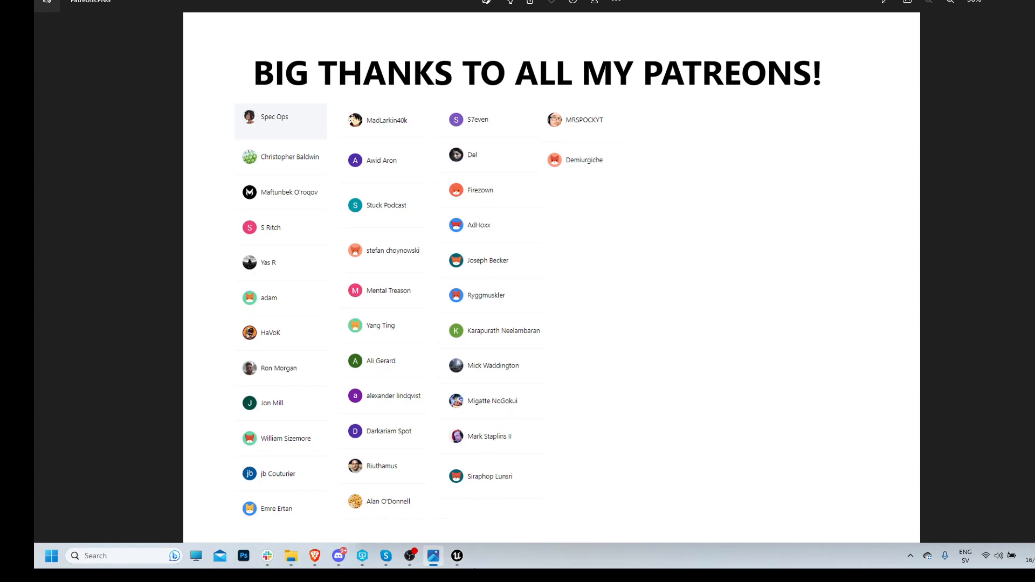
mouse_move(471, 420)
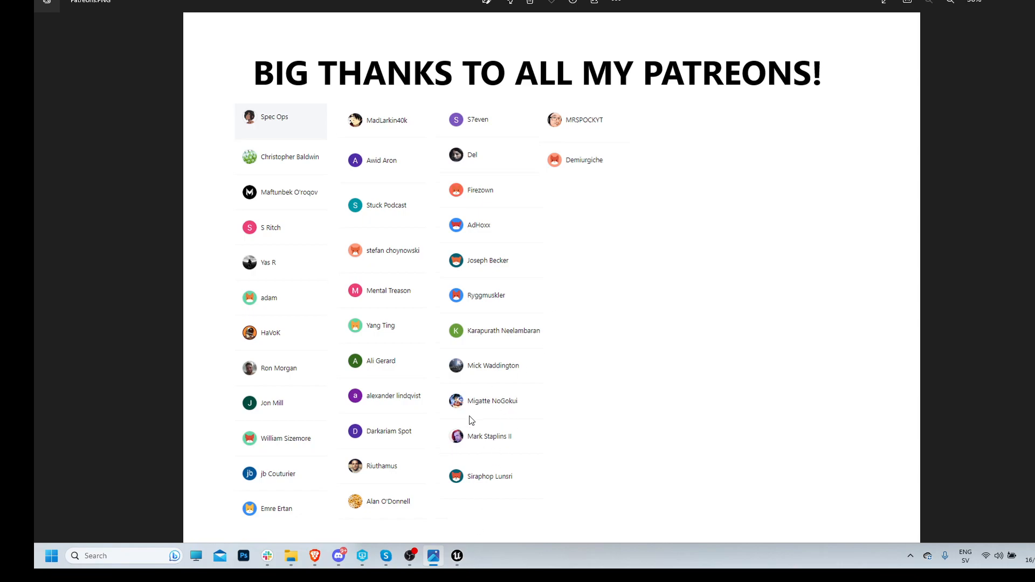
mouse_move(457, 555)
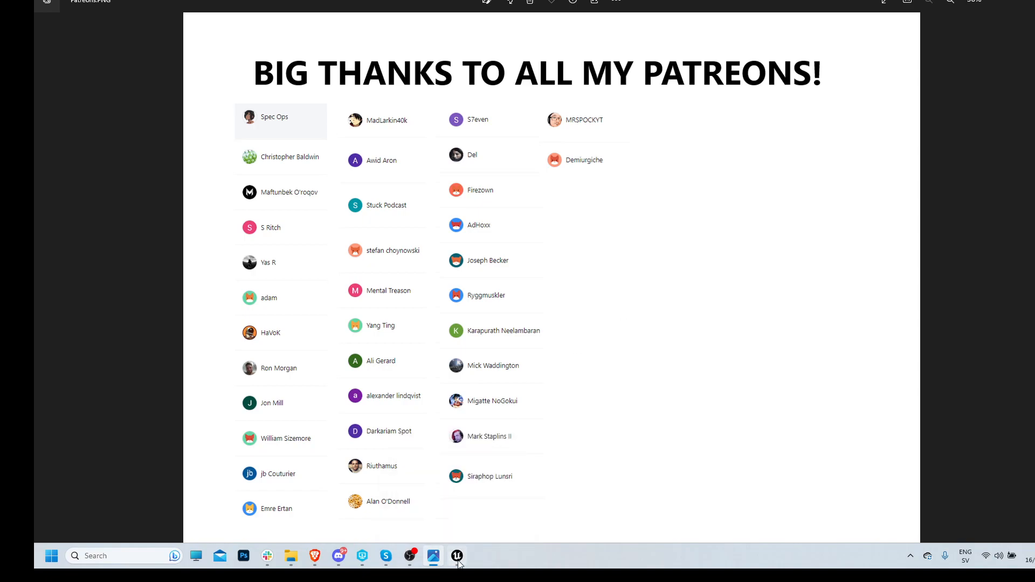
mouse_move(457, 556)
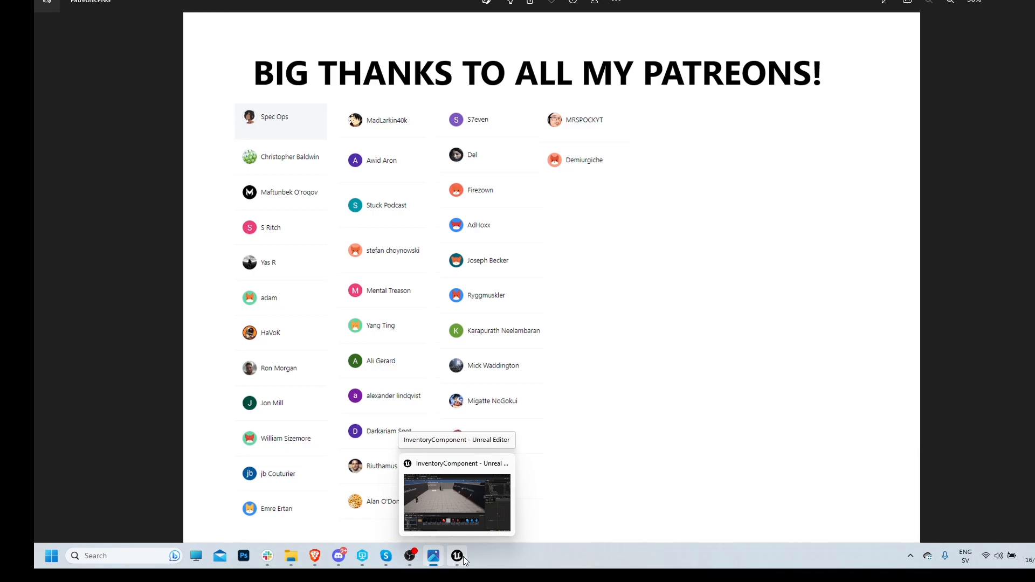
Play the level, pick a health potion slot, and switch categories to watch Gold reset.
click(456, 556)
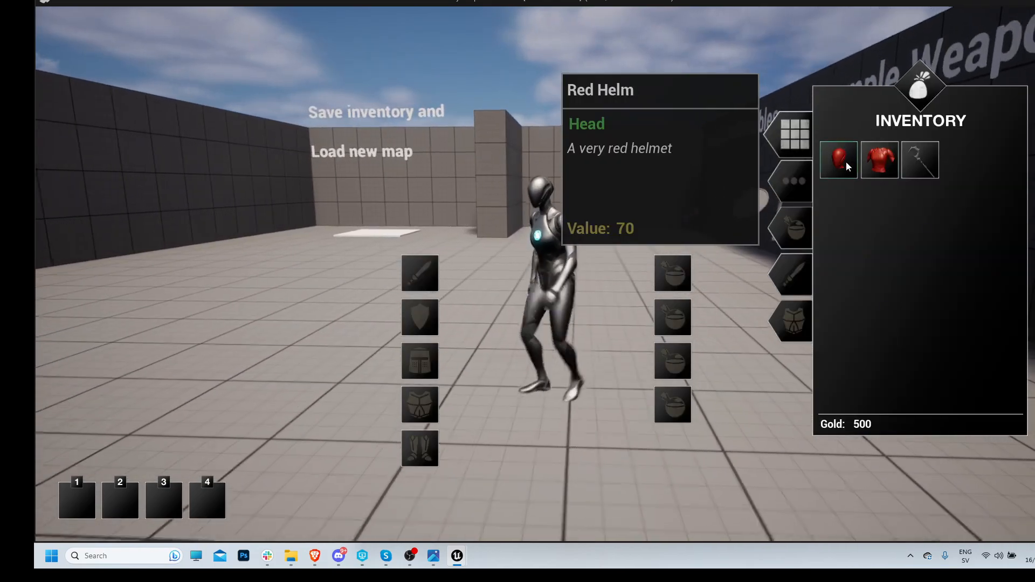
mouse_move(561, 160)
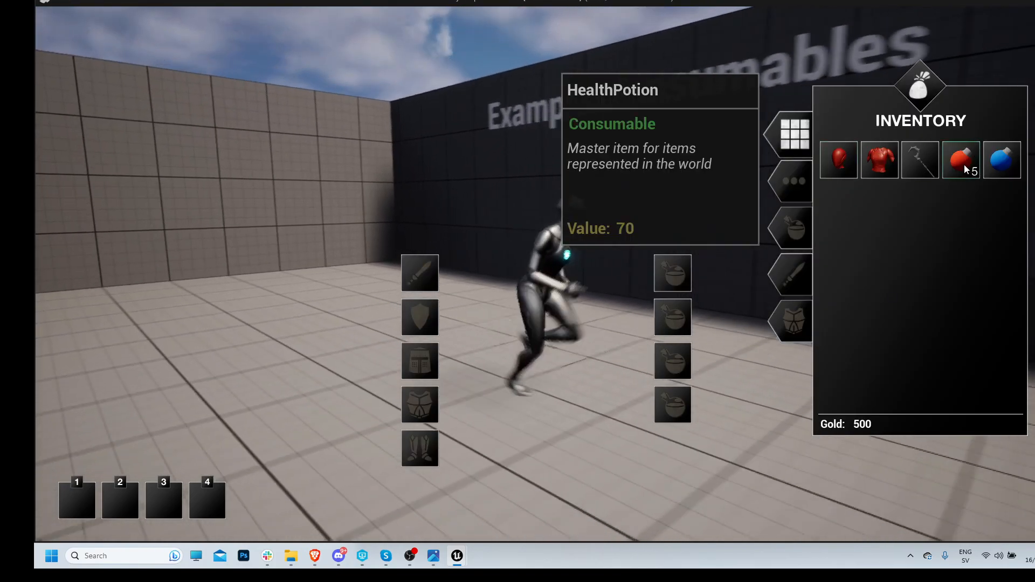
click(961, 160)
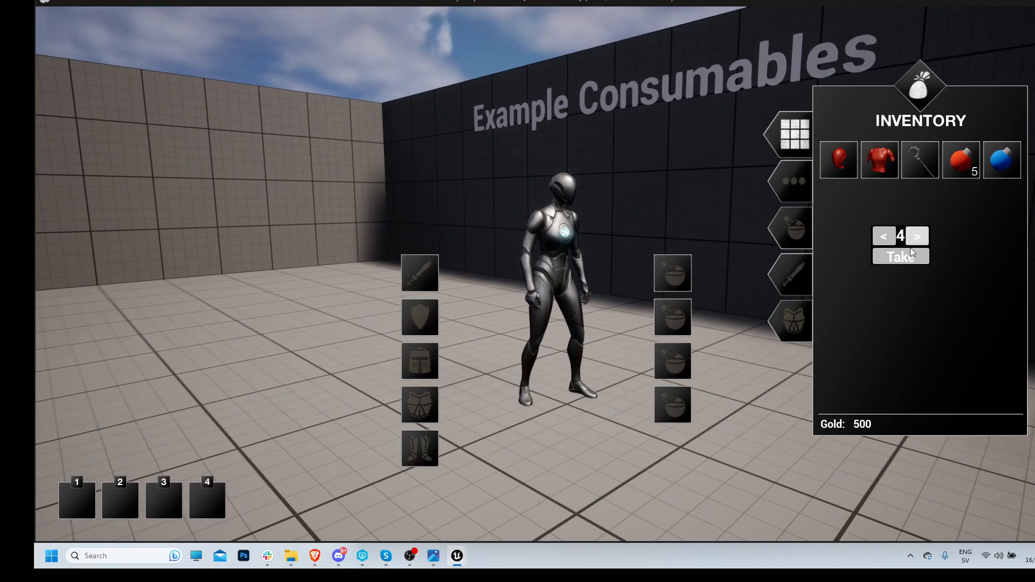
click(901, 257)
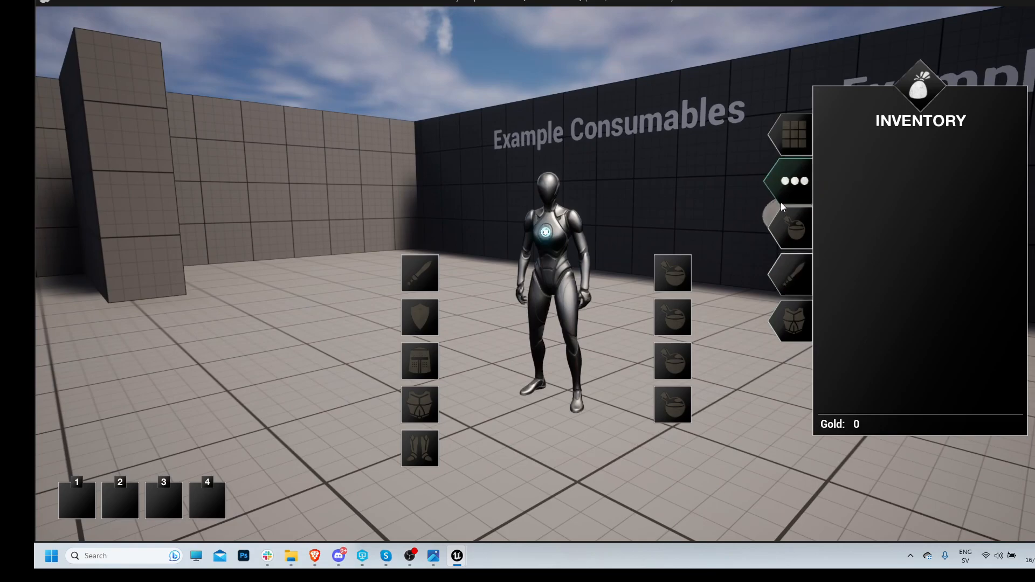
click(792, 277)
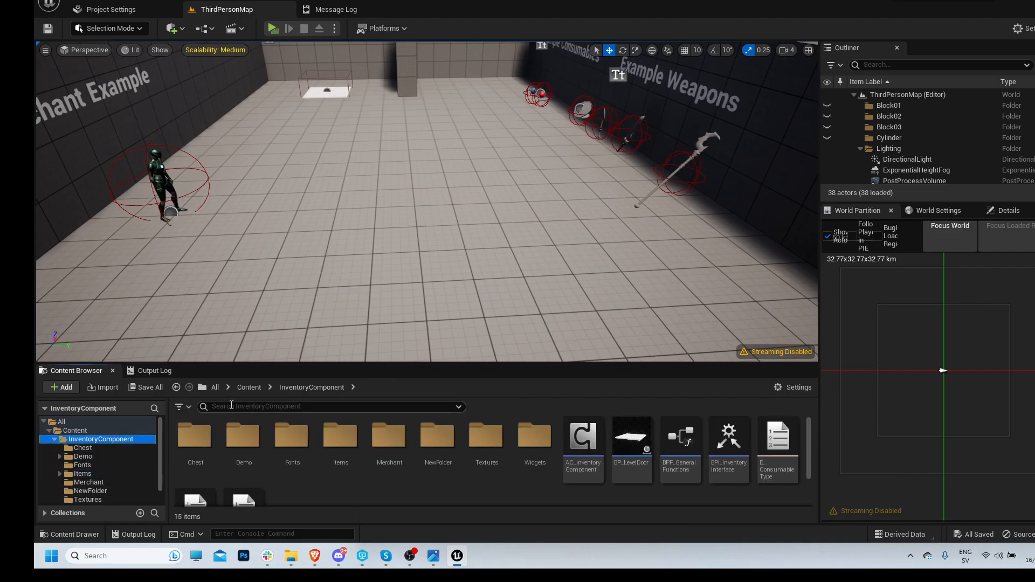
Search the Content Browser for 'drop slo' and select WB_InventoryDropSlot.
text(inven)
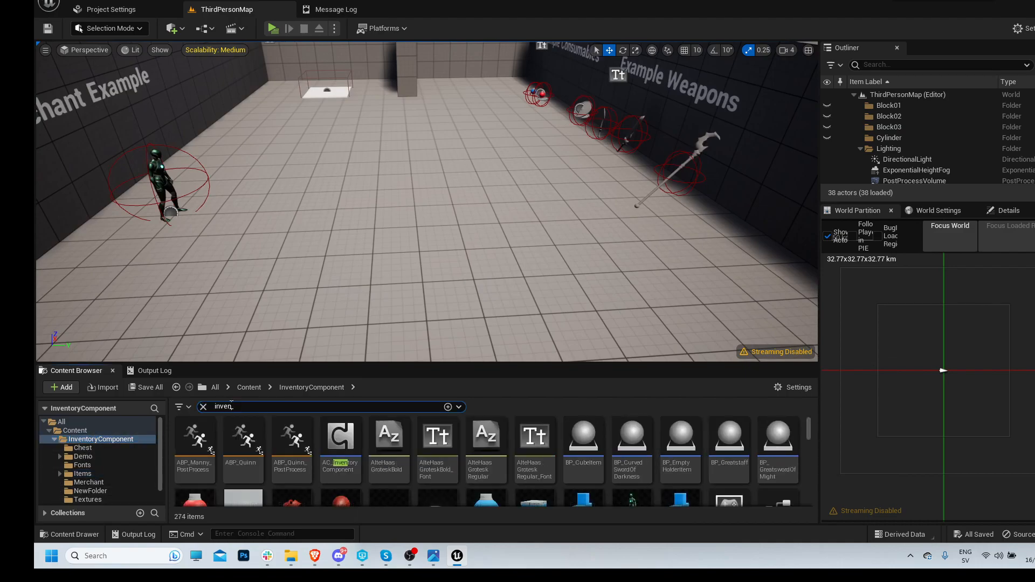
click(203, 406)
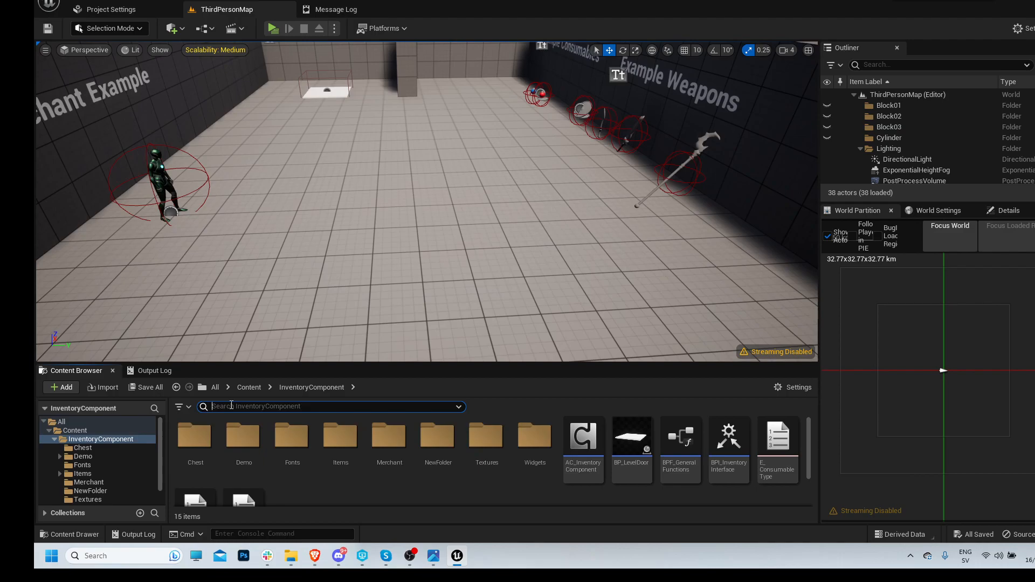
text(drop slo)
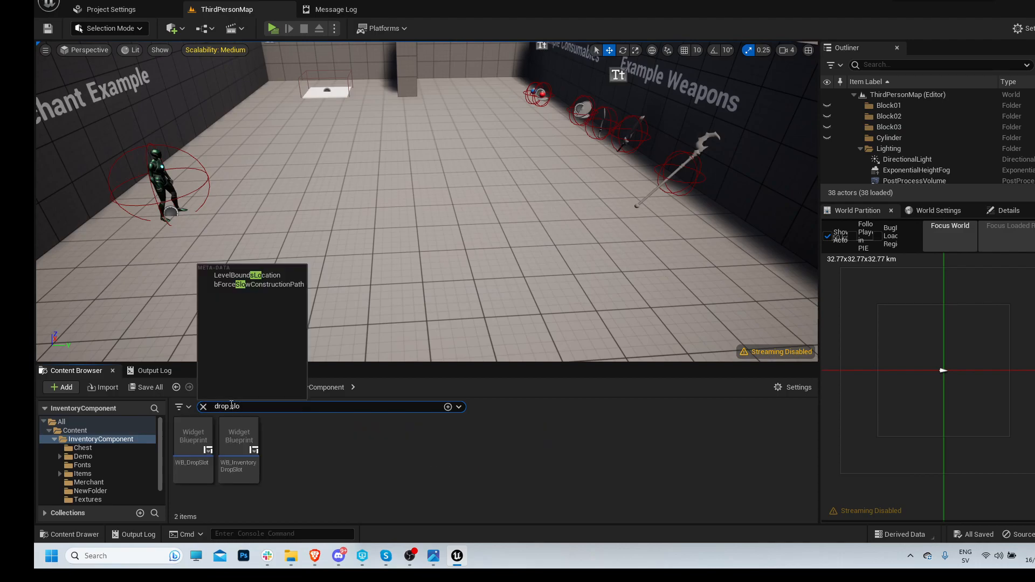
click(238, 436)
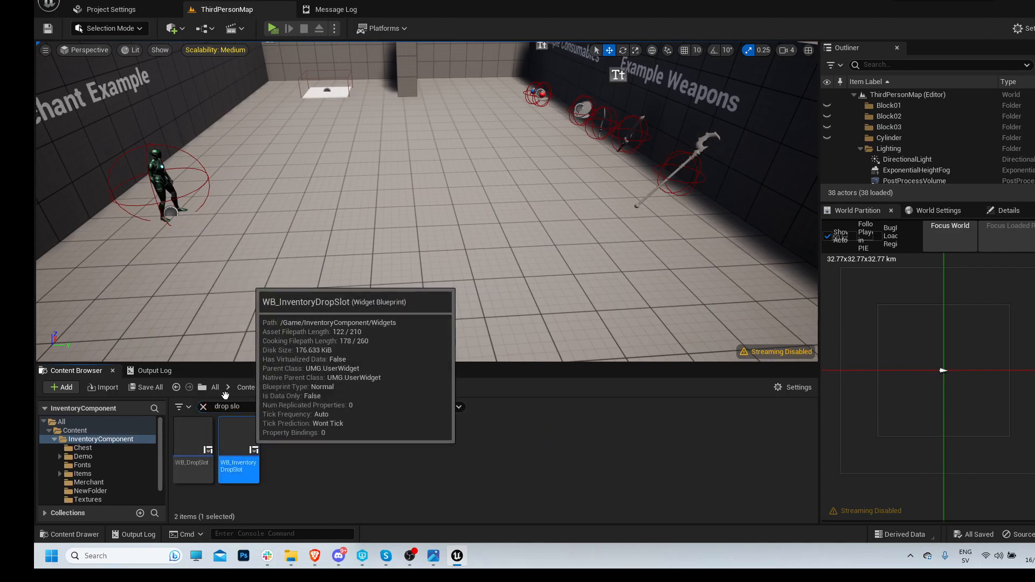
Open WB_InventoryDropSlot to edit its OnDrop graph's amount-widget logic.
double_click(238, 446)
text(item slot)
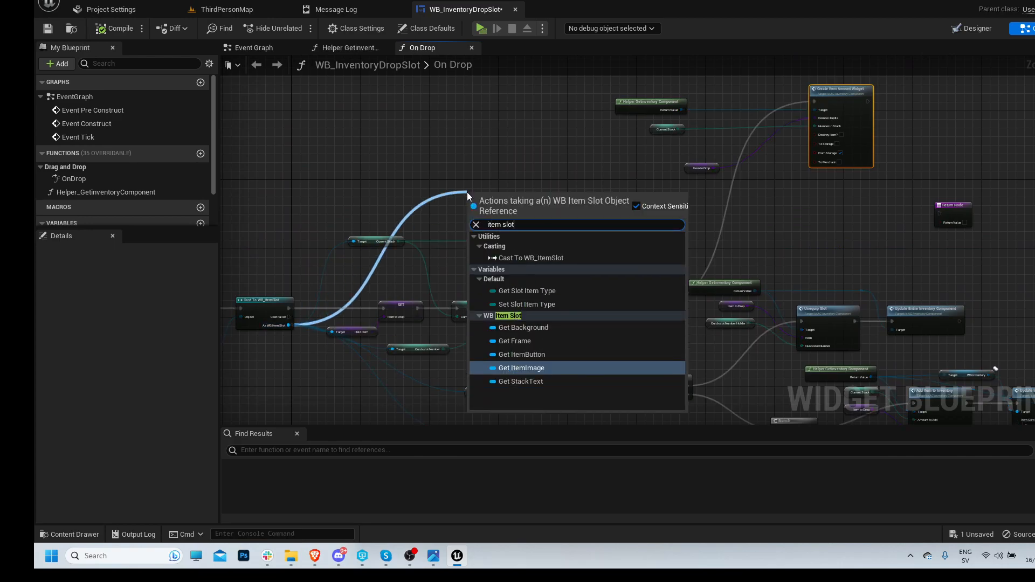
mouse_move(391, 182)
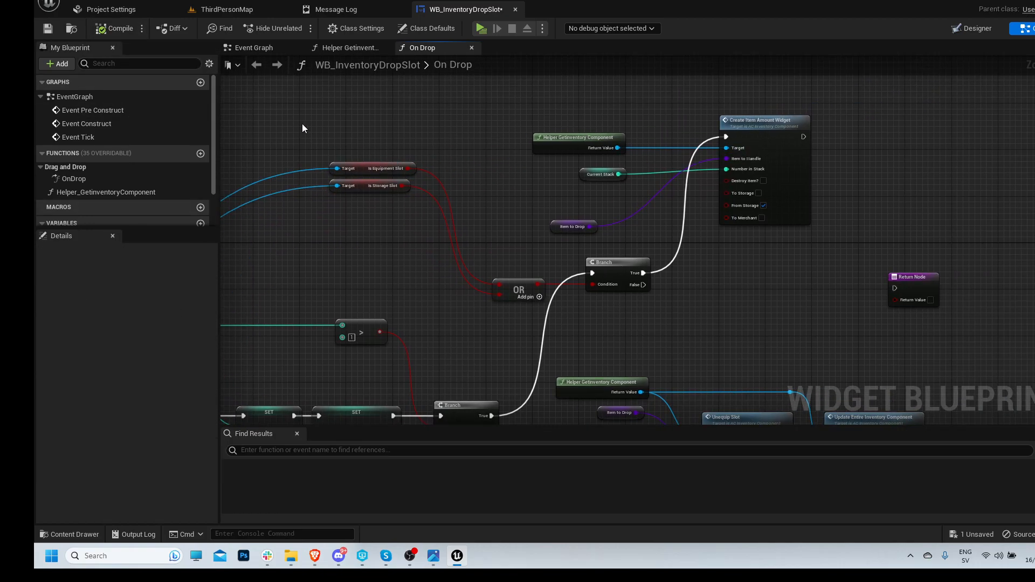
mouse_move(502, 203)
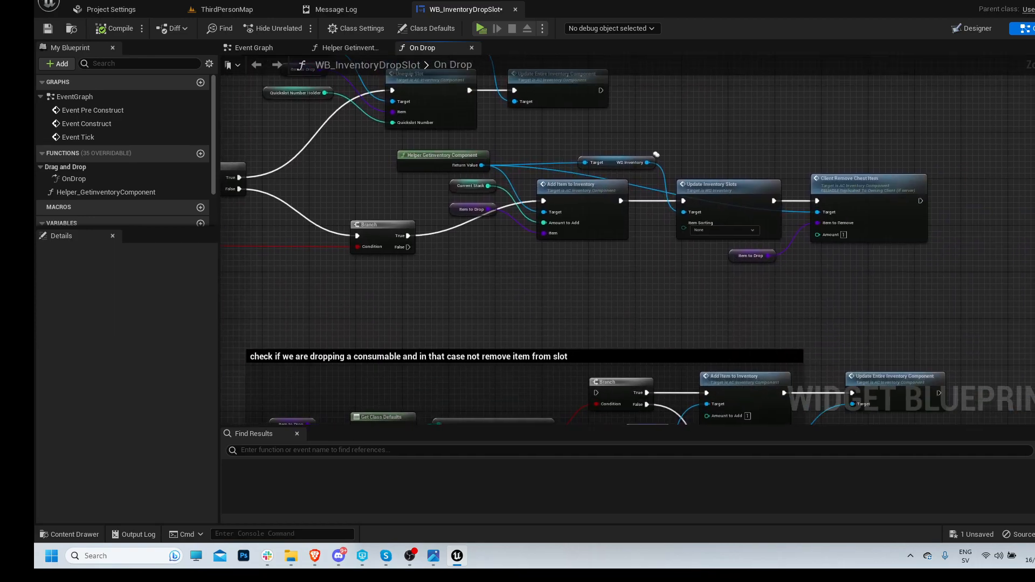
Play ThirdPersonMap, open the chest, and store the bomb stack.
click(227, 10)
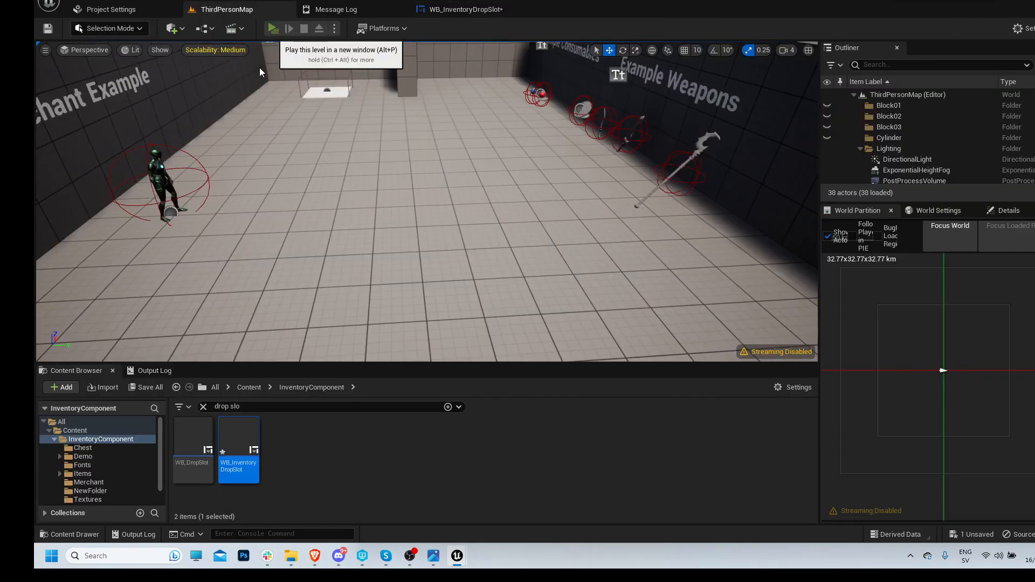
click(271, 28)
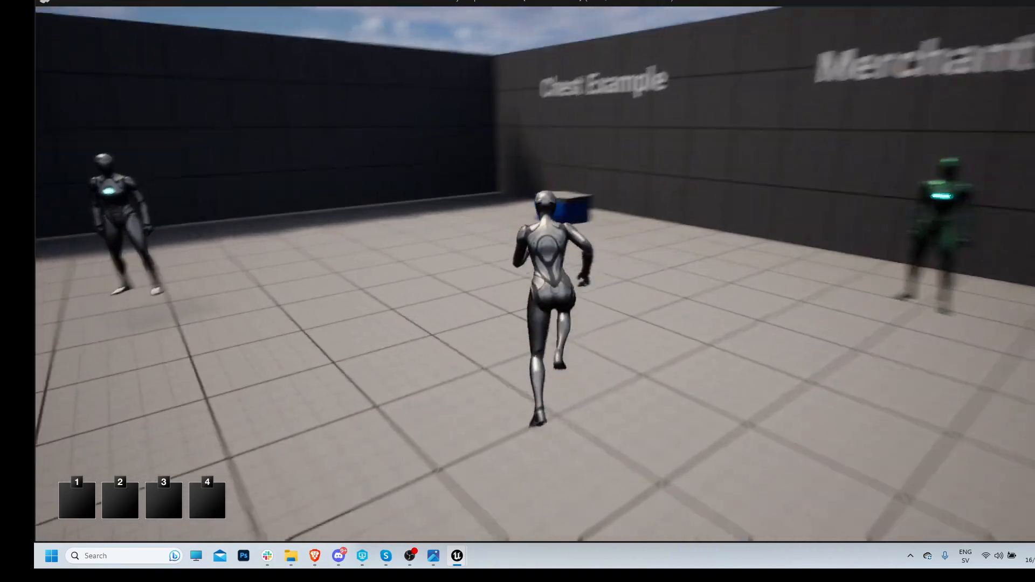
key(e)
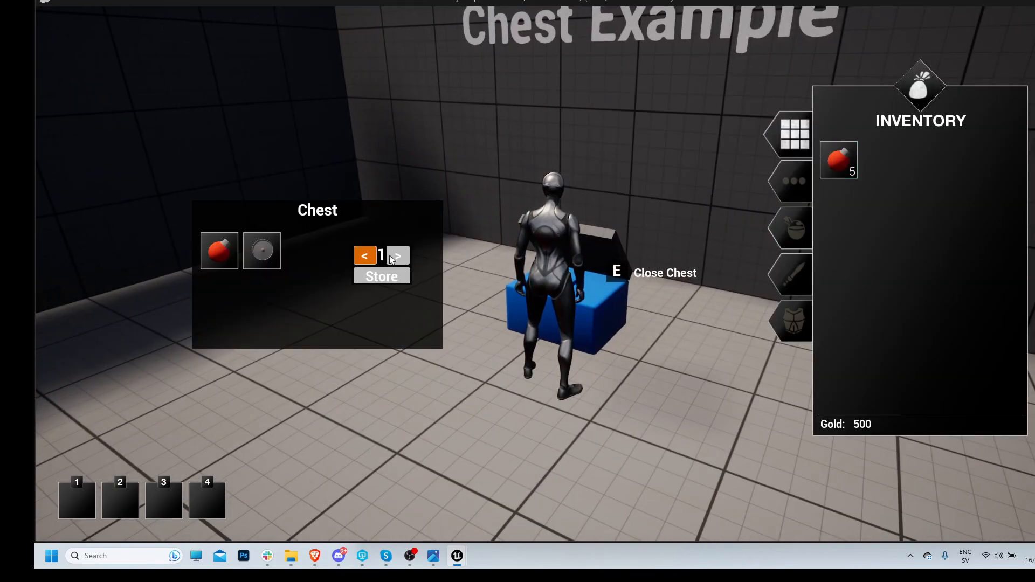
click(381, 276)
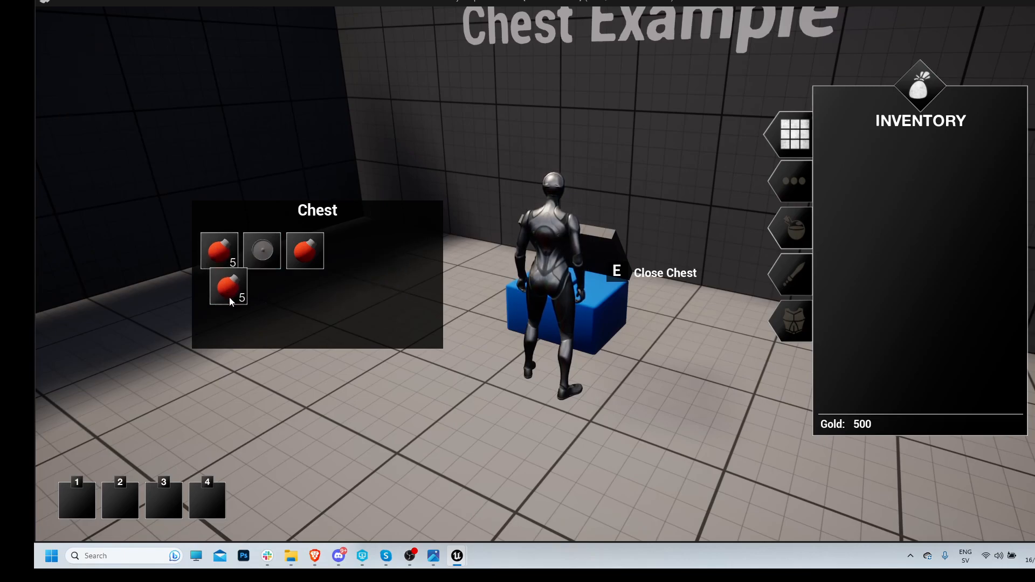
Drag a bomb stack into empty chest space, then close the chest and stop play.
drag(229, 288, 383, 271)
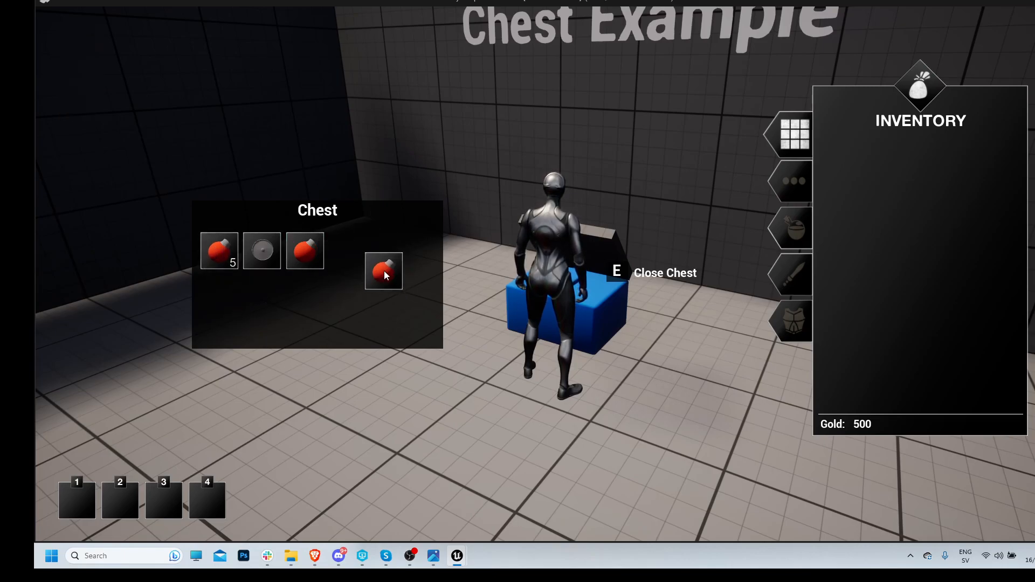
click(383, 271)
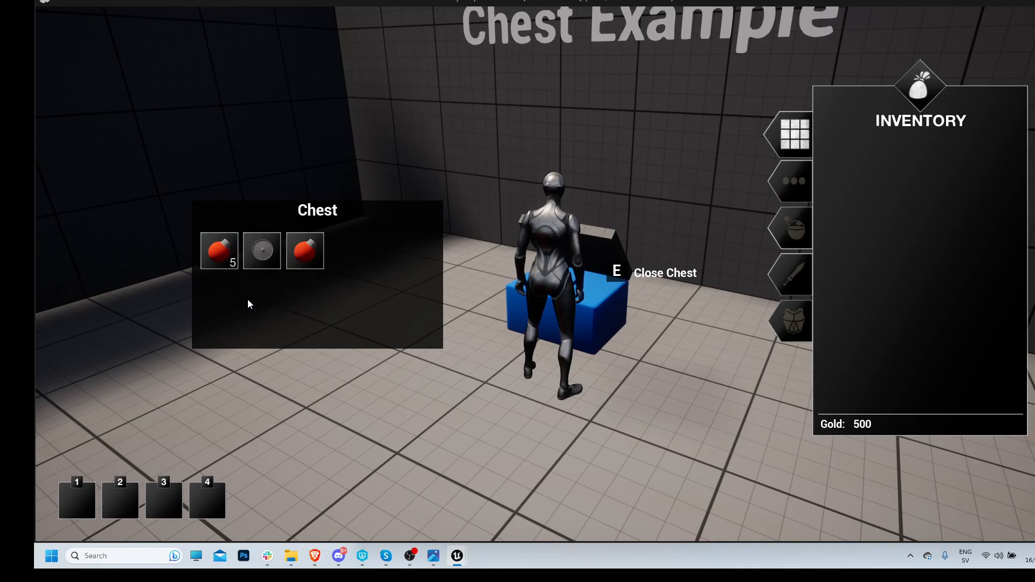
key(e)
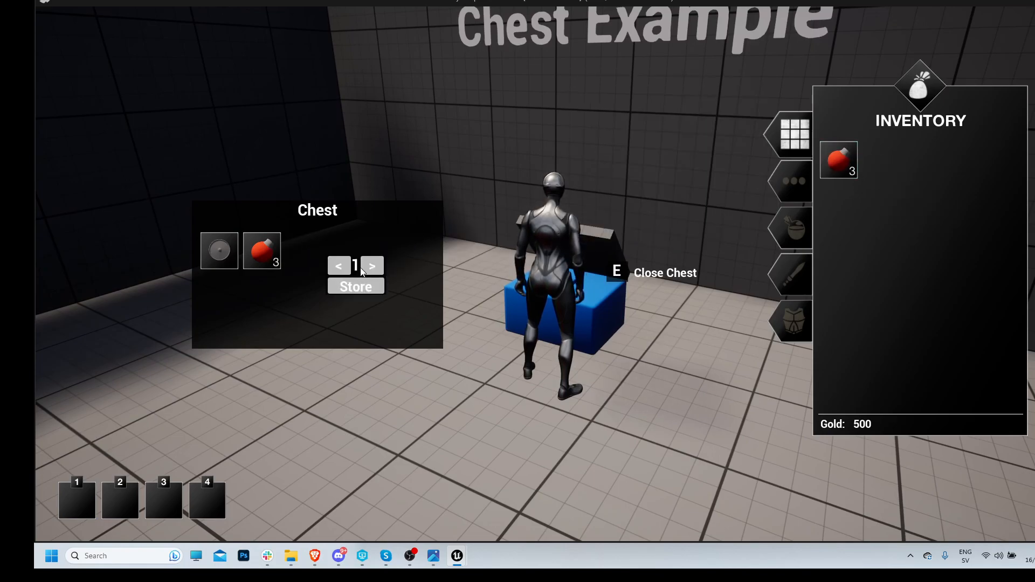
key(e)
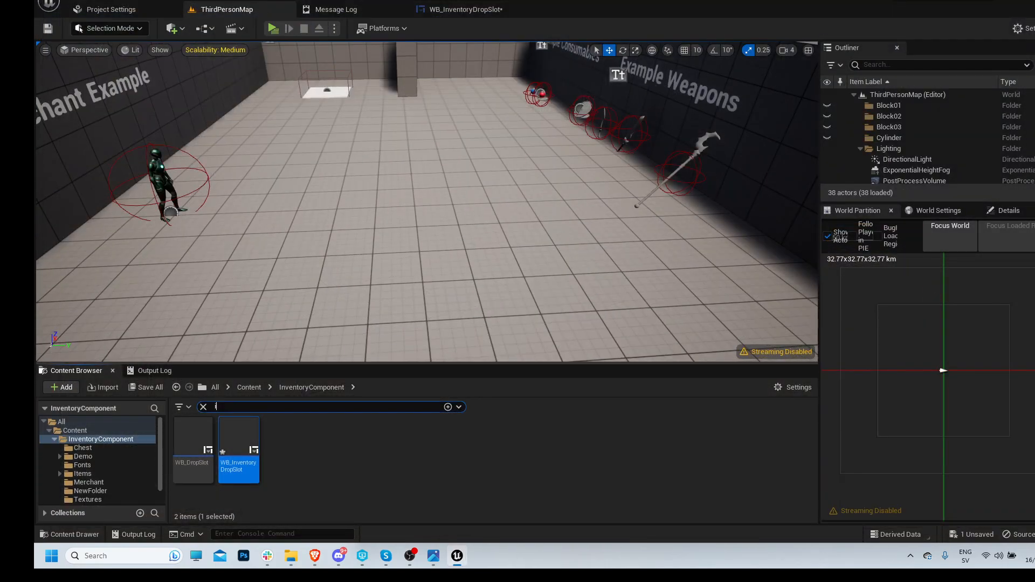
Open WB_Inventory from a 'wb' search and view its node graph.
text(wb)
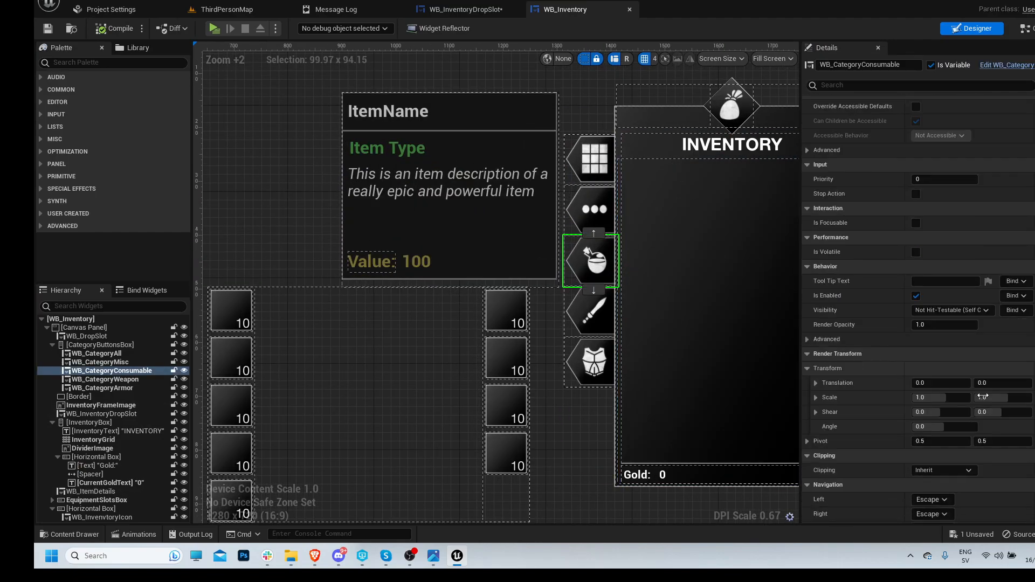
click(1034, 27)
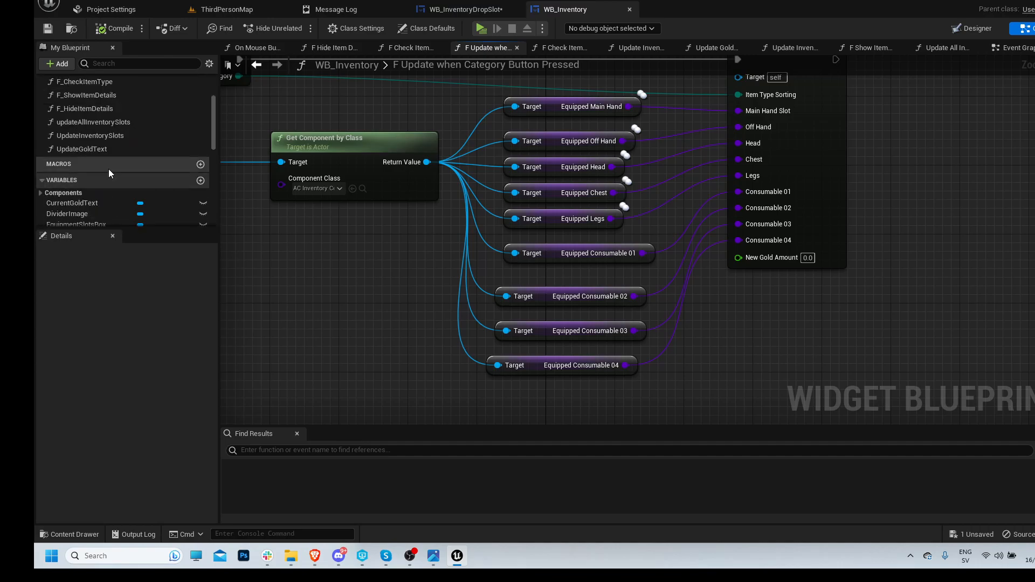
Add a Current Gold getter wired into New Gold Amount, then compile.
scroll(down, 3)
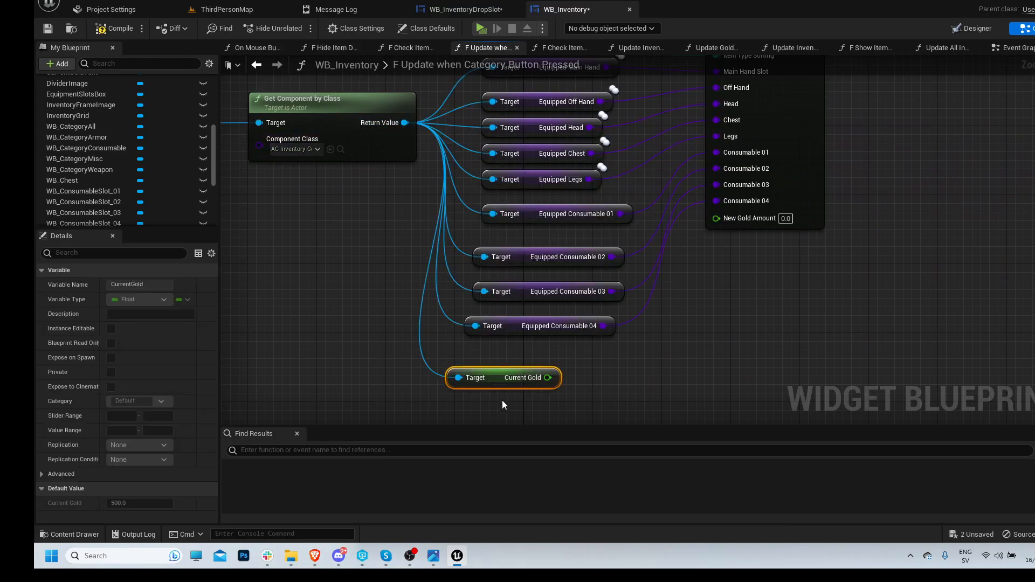
drag(503, 378, 562, 360)
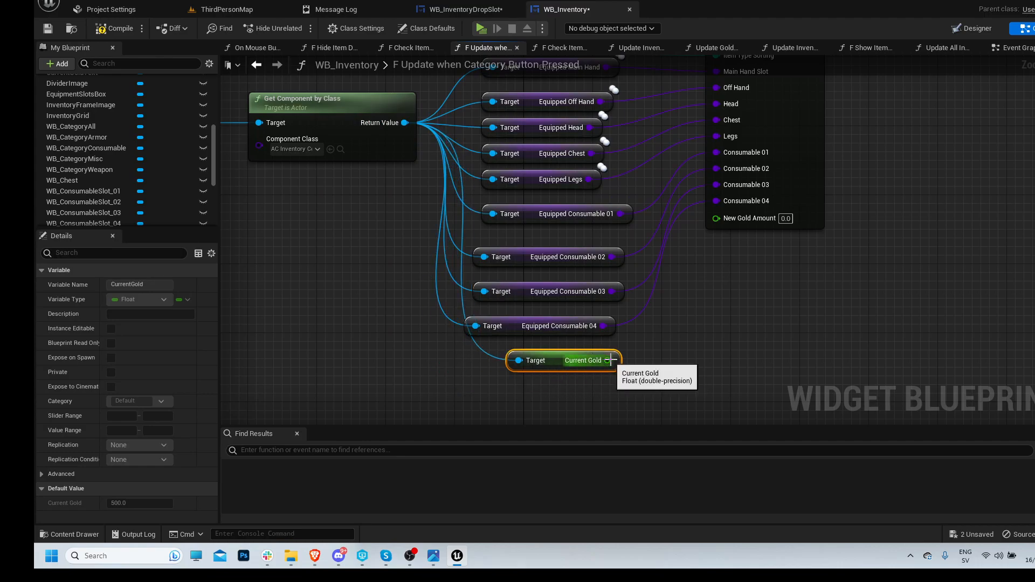
drag(609, 360, 712, 217)
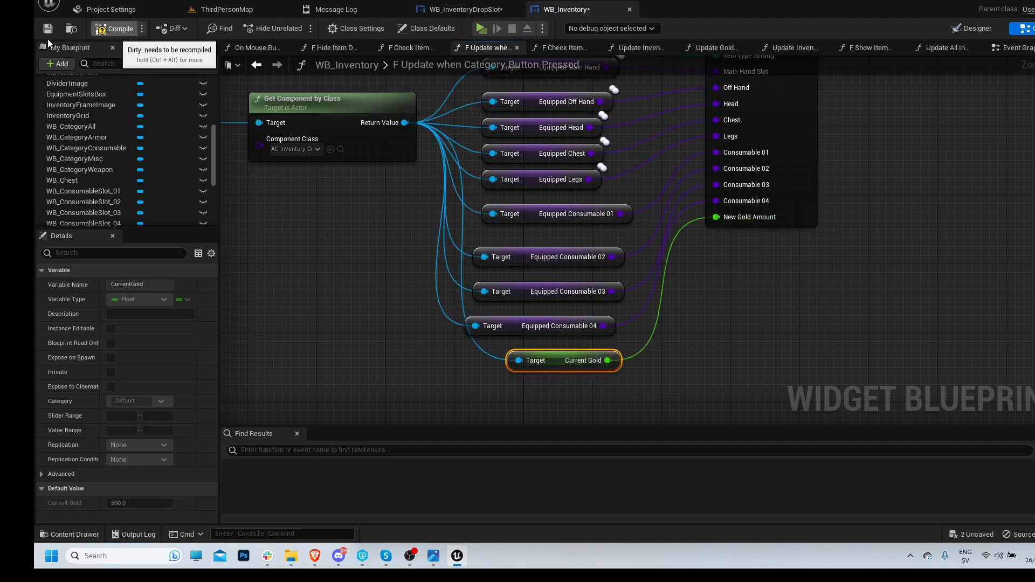
click(228, 9)
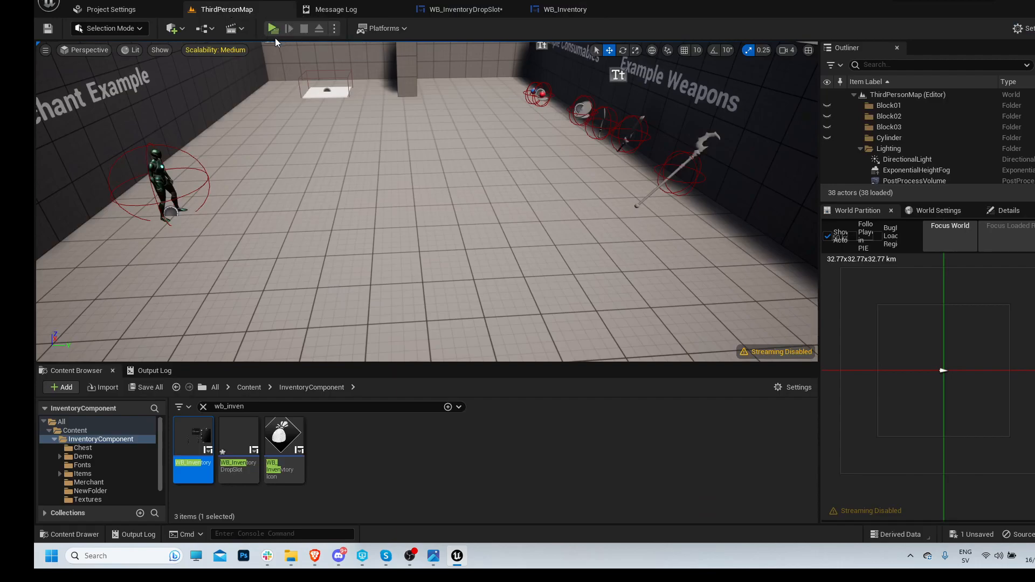
Play the level, buy Greatstaff of the Ancients from the merchant, and close trading.
click(272, 28)
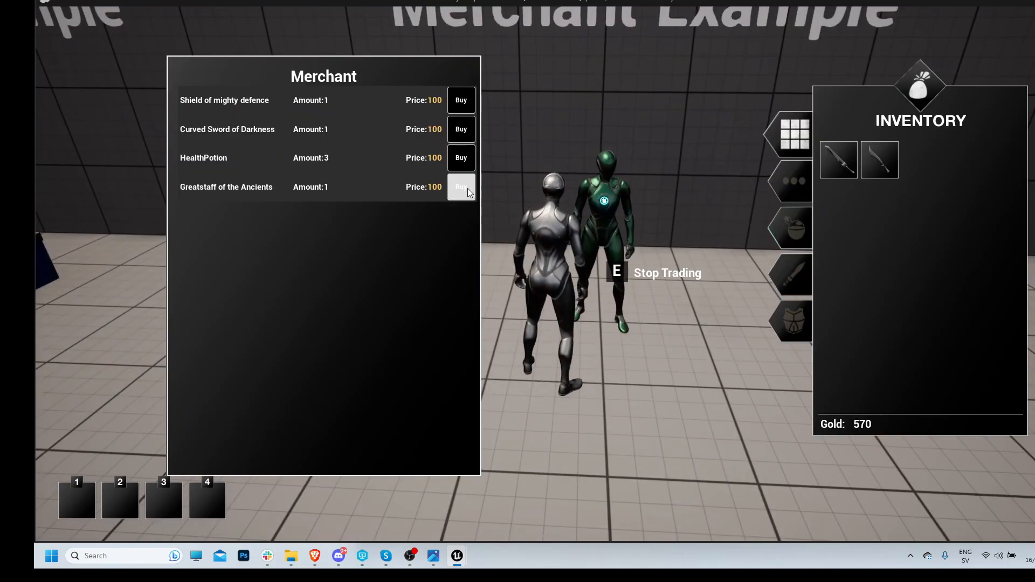
click(461, 187)
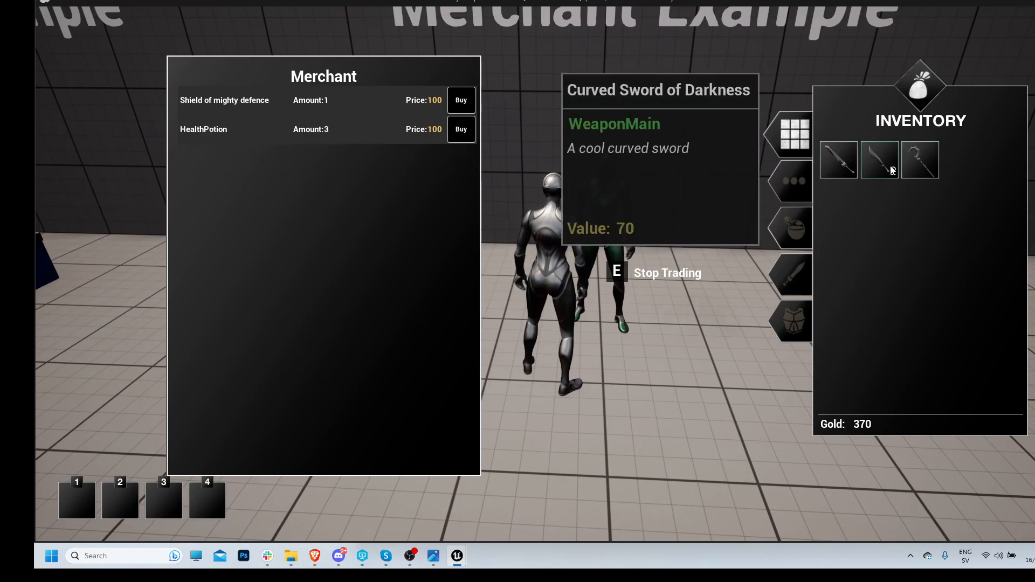
key(e)
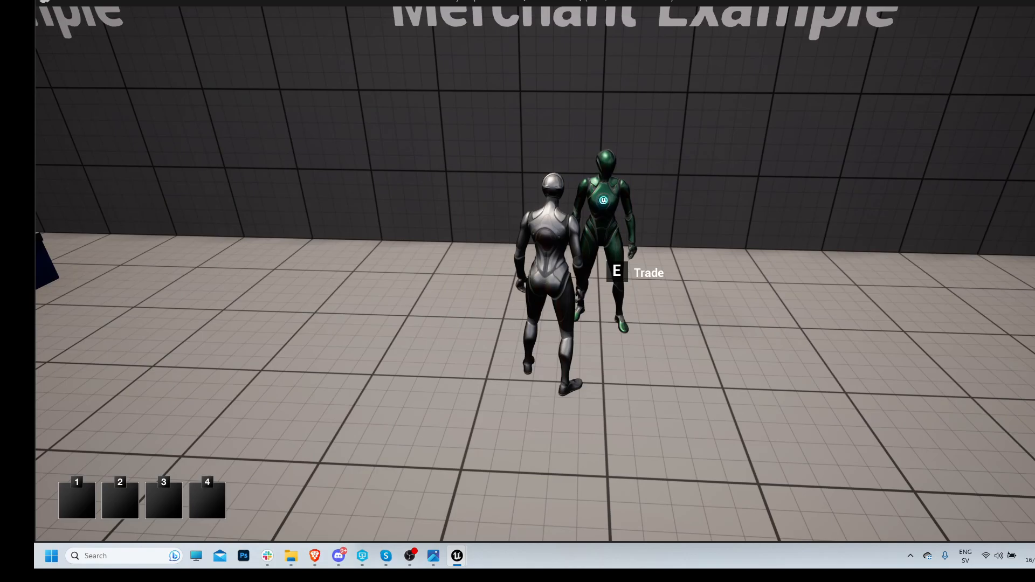